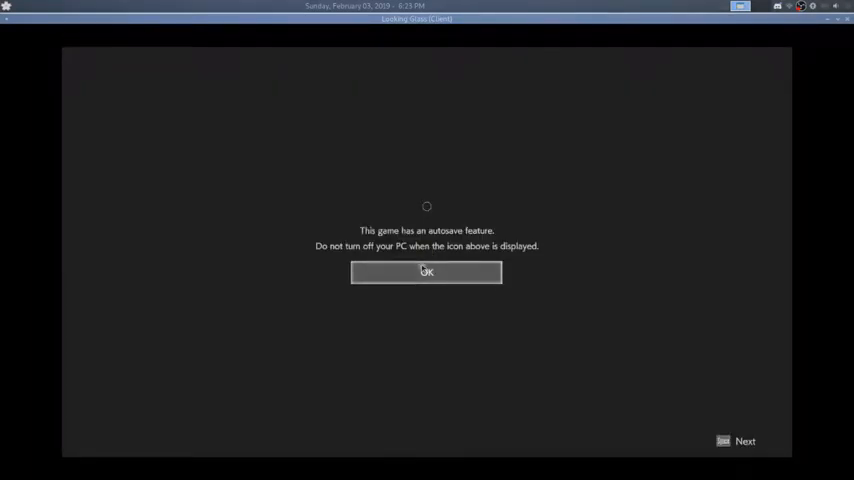
Step: Dismiss the autosave notice with OK to reach the rainy main title menu
{"action": "left_click", "coordinate": [426, 272]}
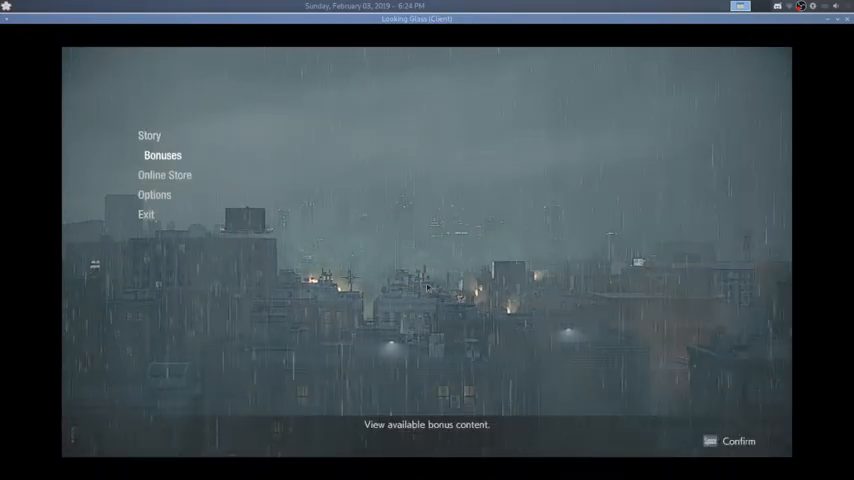
Step: Choose Story > Continue to resume the last save, then bring up the pause menu
{"action": "left_click", "coordinate": [148, 136]}
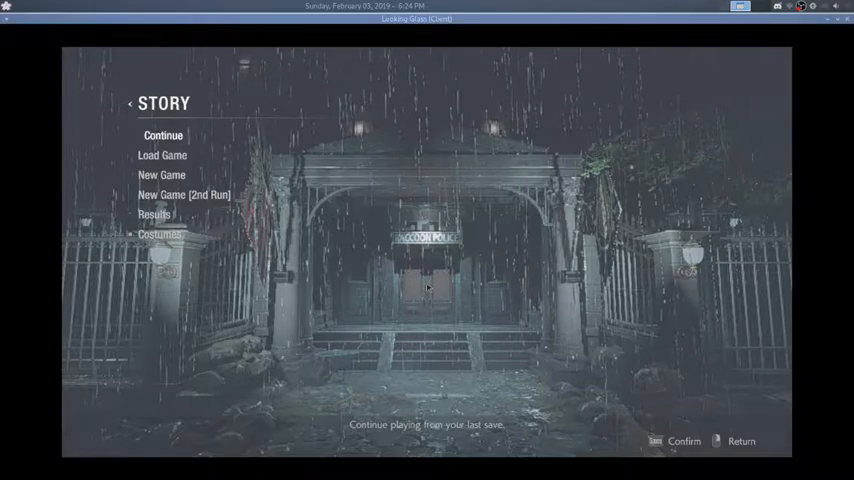
{"action": "left_click", "coordinate": [164, 136]}
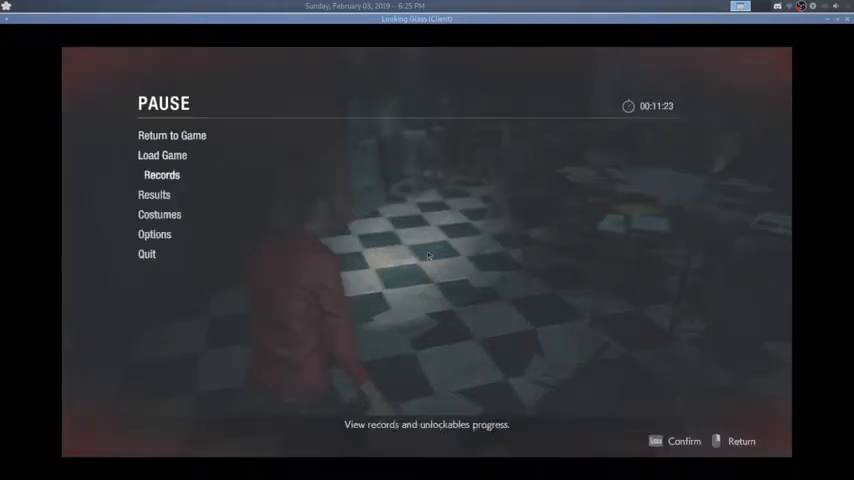
Step: In Options > Graphics, lower Resolution to 640x480 and answer Yes to keep it
{"action": "left_click", "coordinate": [154, 234]}
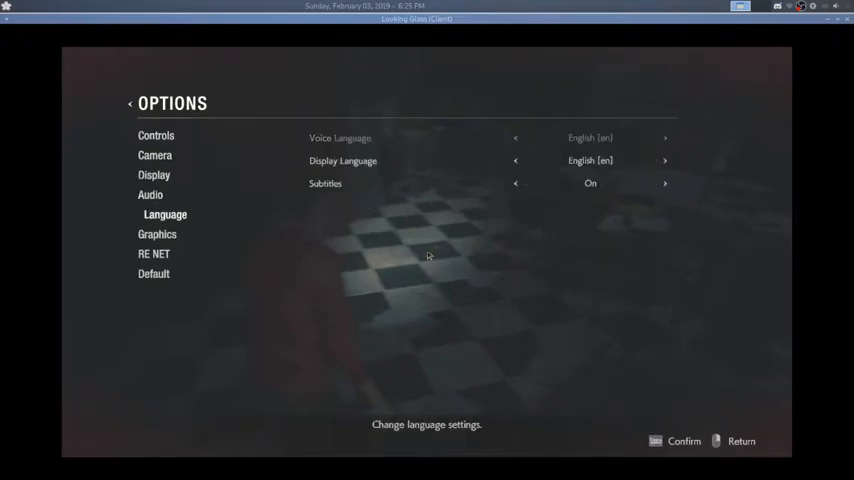
{"action": "left_click", "coordinate": [154, 252]}
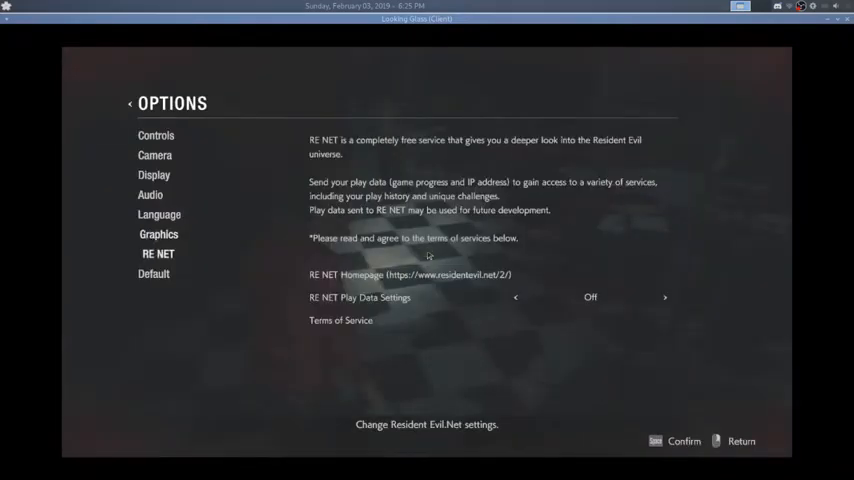
{"action": "left_click", "coordinate": [158, 234]}
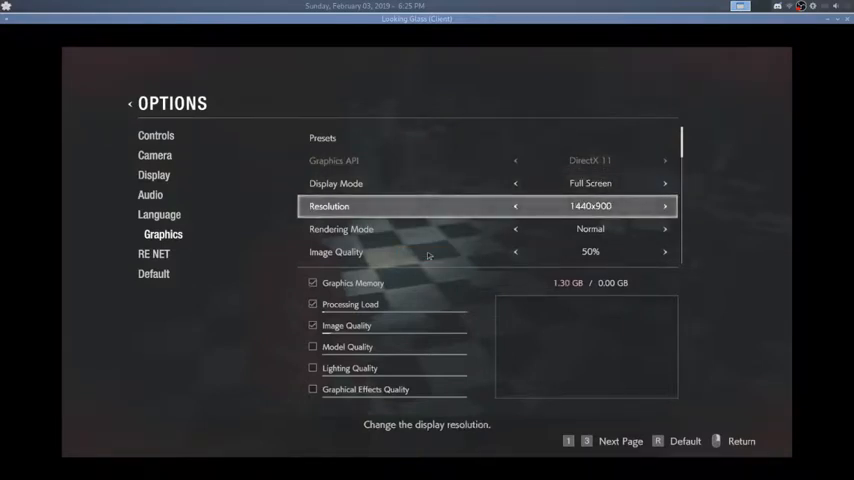
{"action": "left_click", "coordinate": [516, 206]}
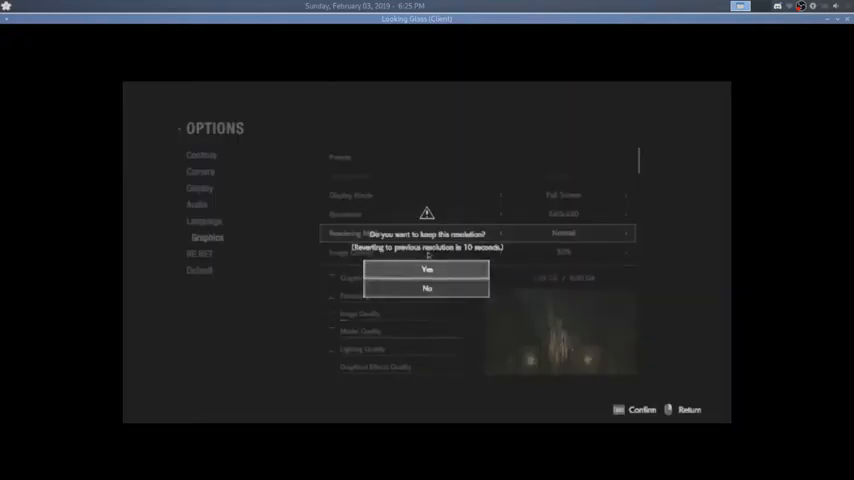
{"action": "left_click", "coordinate": [428, 270]}
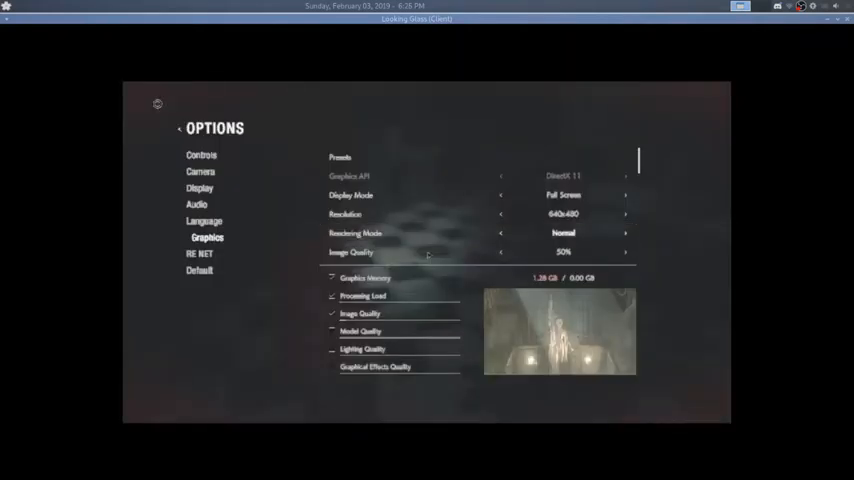